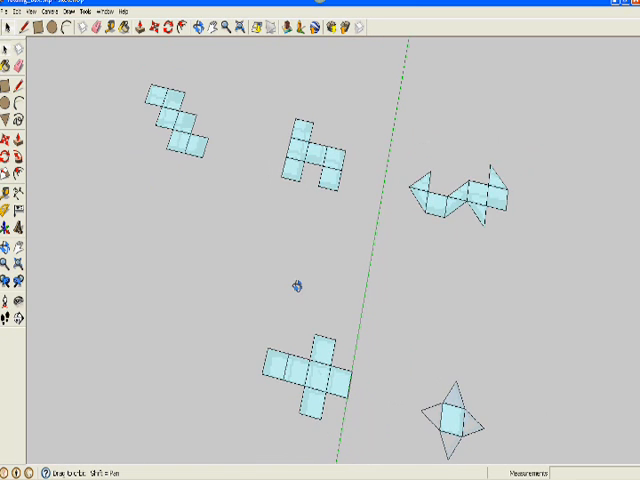
Orbit the view from overhead down to a low perspective across the flat nets
drag(295, 287, 290, 160)
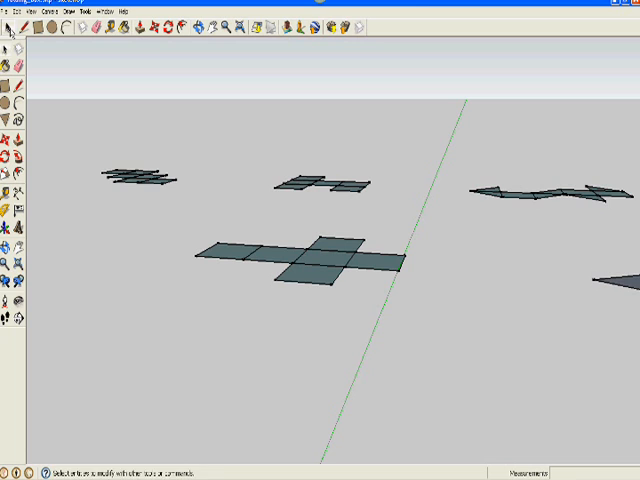
Start rotating a square of the cross net about its shared fold edge
click(375, 270)
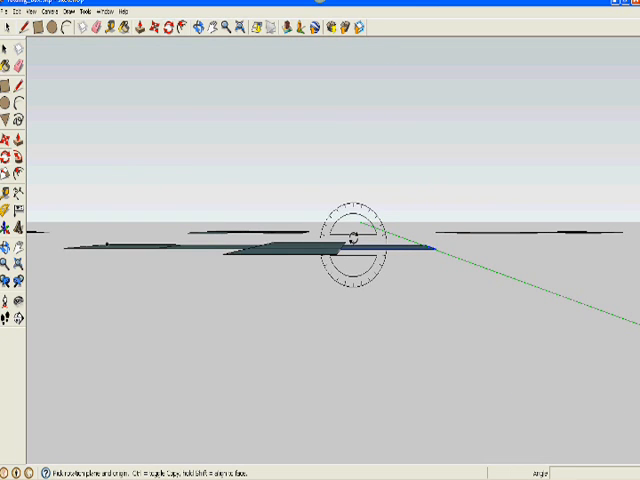
mouse_move(420, 238)
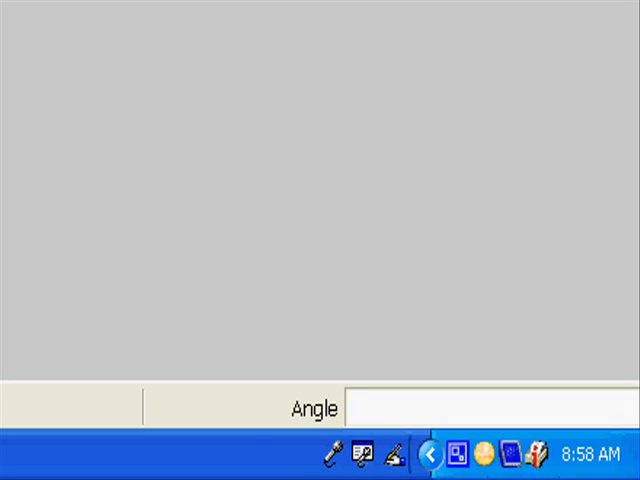
Enter 4.6 as the folding rotation angle in Measurements
text(4.6)
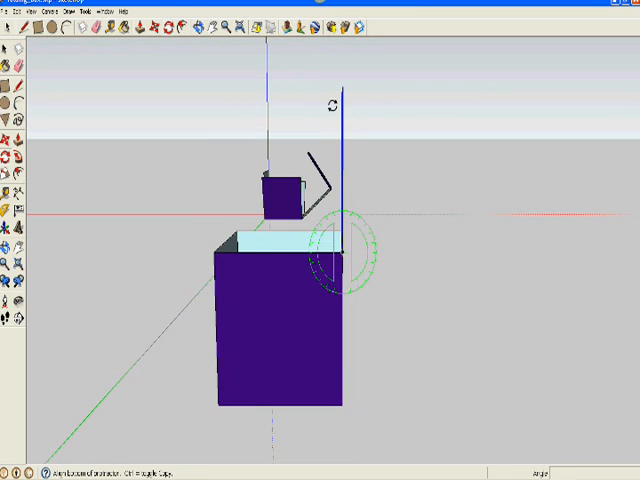
Swing the lid square up around its top hinge edge toward the open box
drag(330, 105, 240, 200)
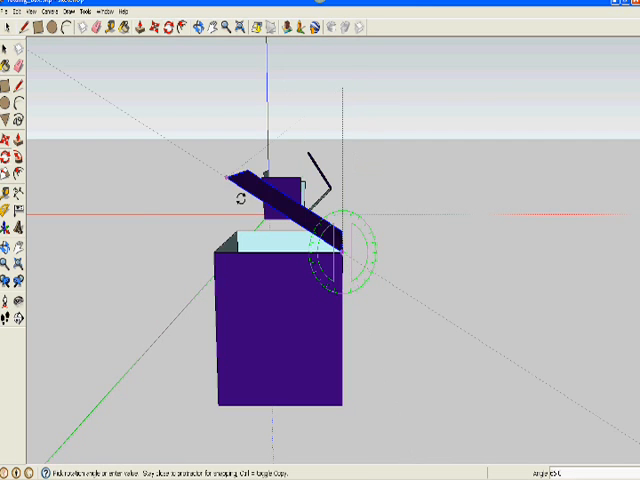